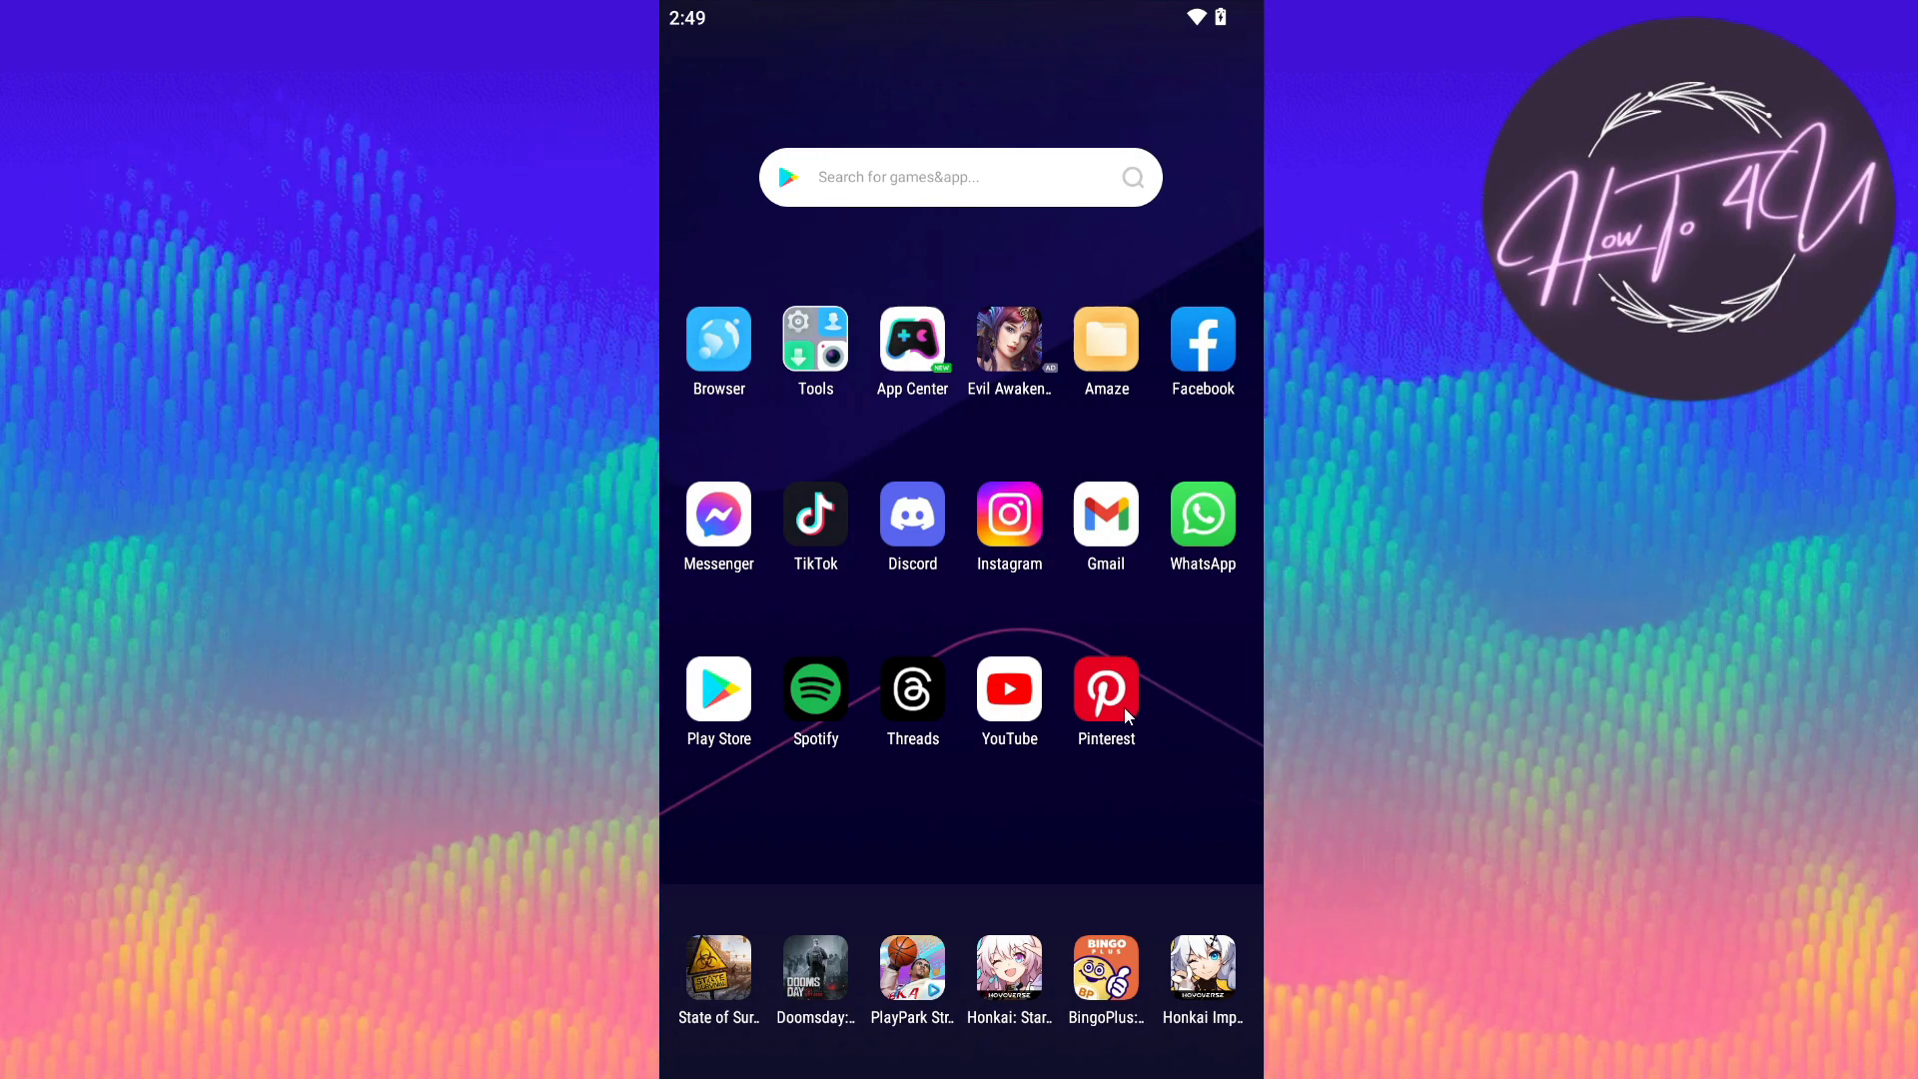
Launch Pinterest from the home screen and view the profile's Saved boards.
{"action": "left_click", "coordinate": [1105, 691]}
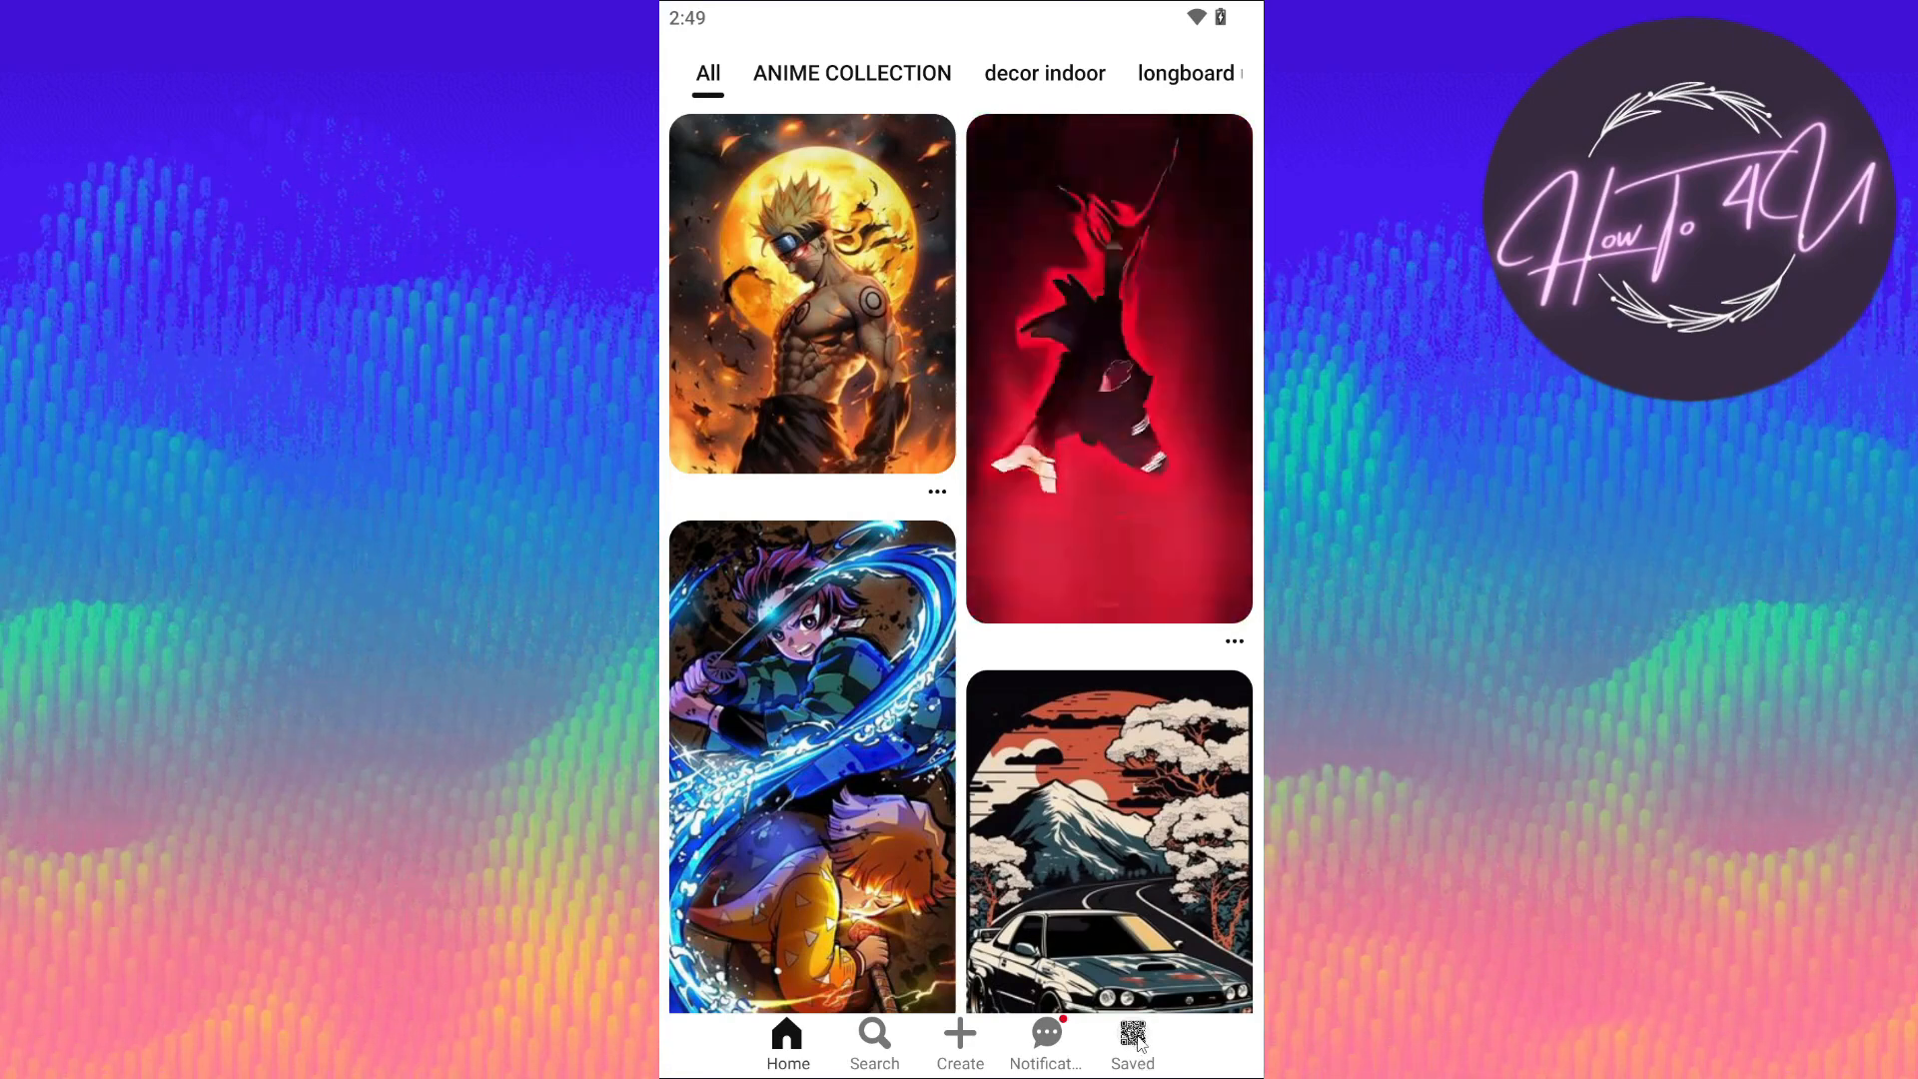
{"action": "left_click", "coordinate": [1130, 1039]}
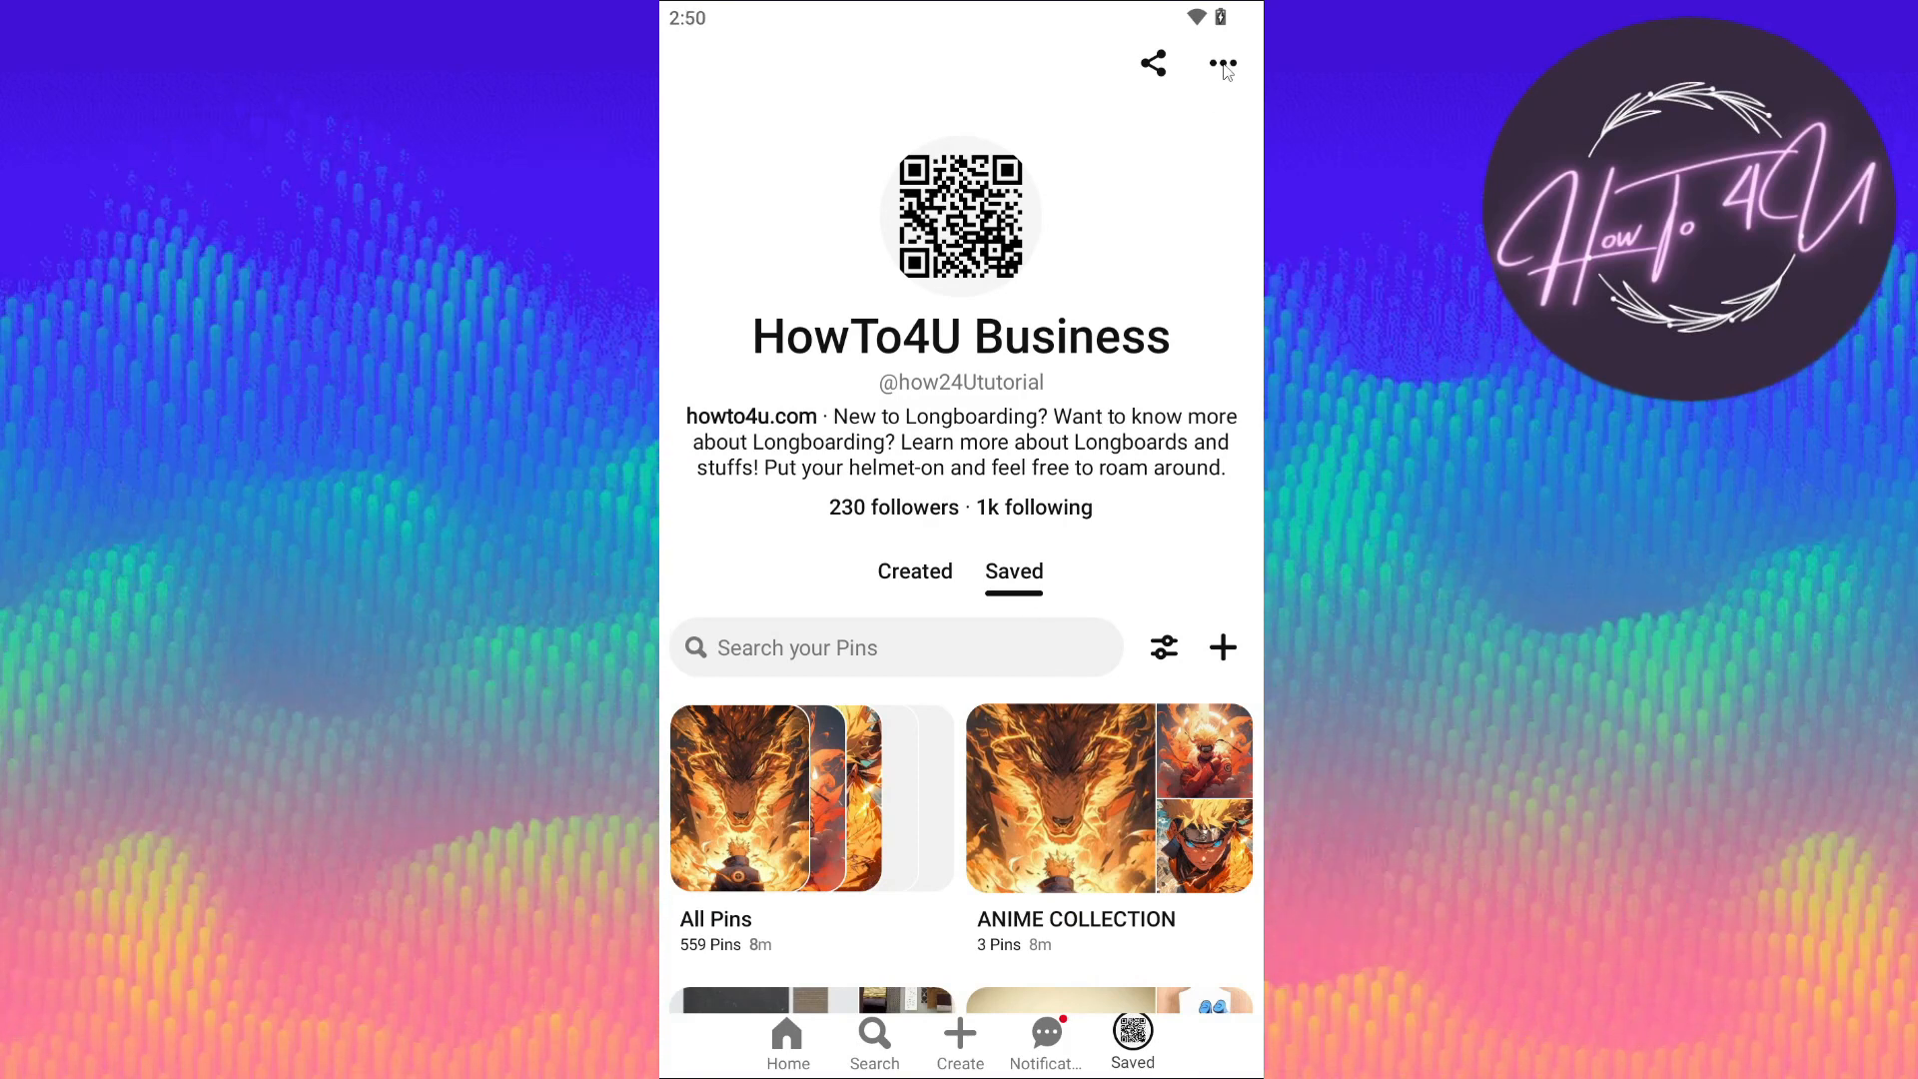
Open Pinterest Settings from the profile's three-dot menu.
{"action": "left_click", "coordinate": [1222, 64]}
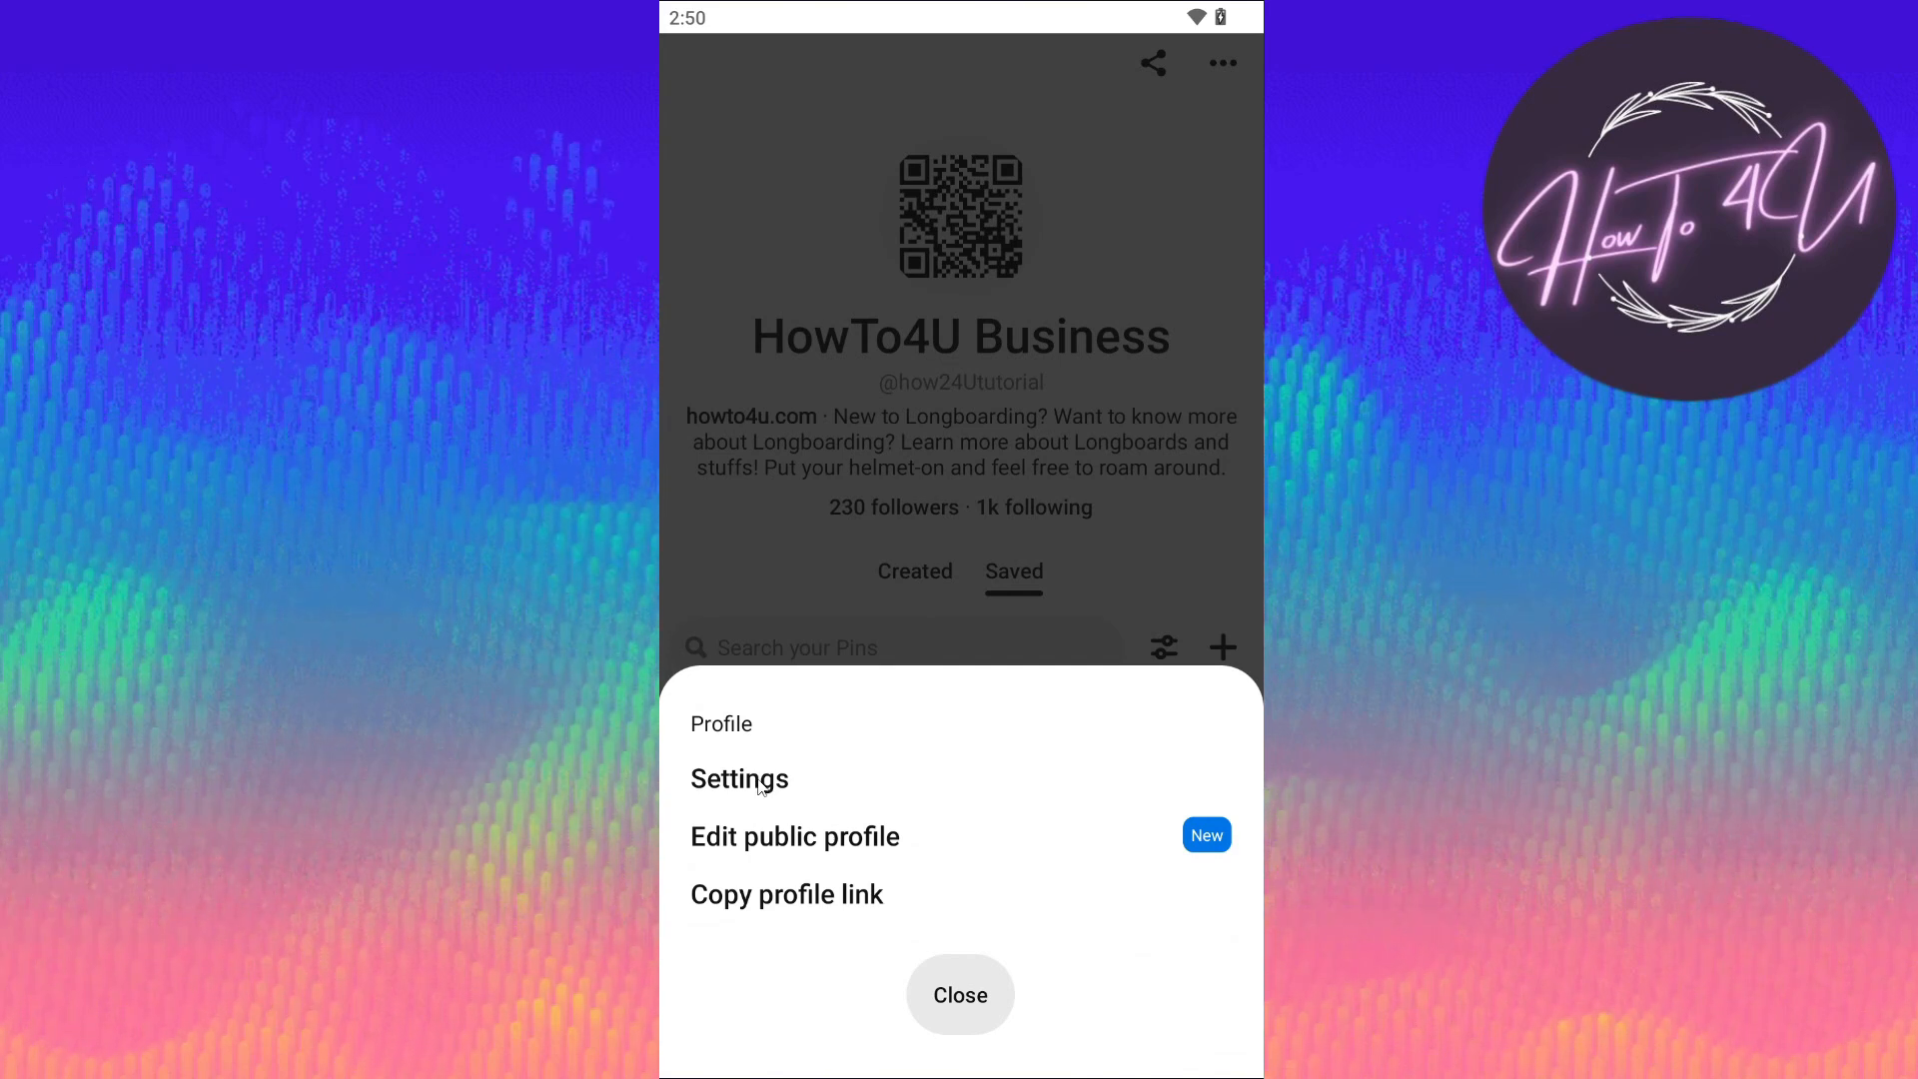
{"action": "left_click", "coordinate": [737, 778]}
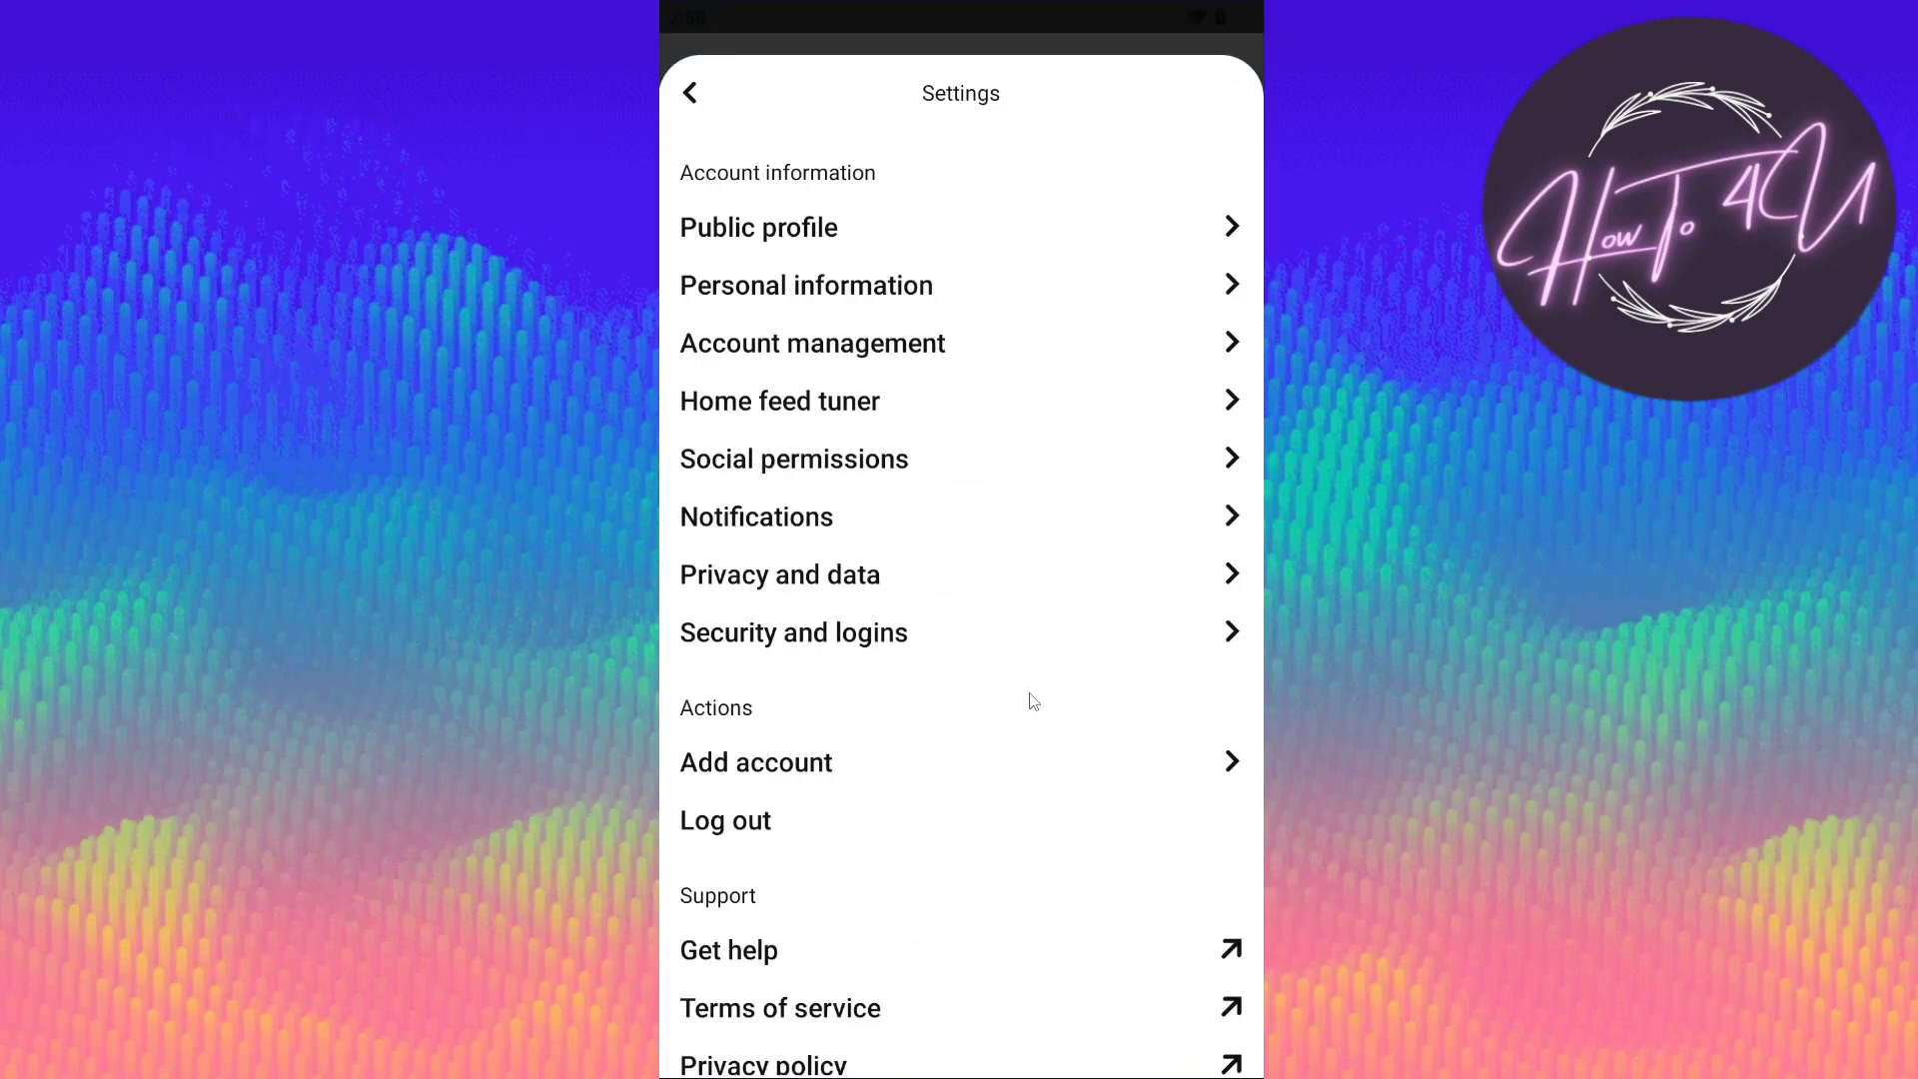
{"action": "mouse_move", "coordinate": [866, 643]}
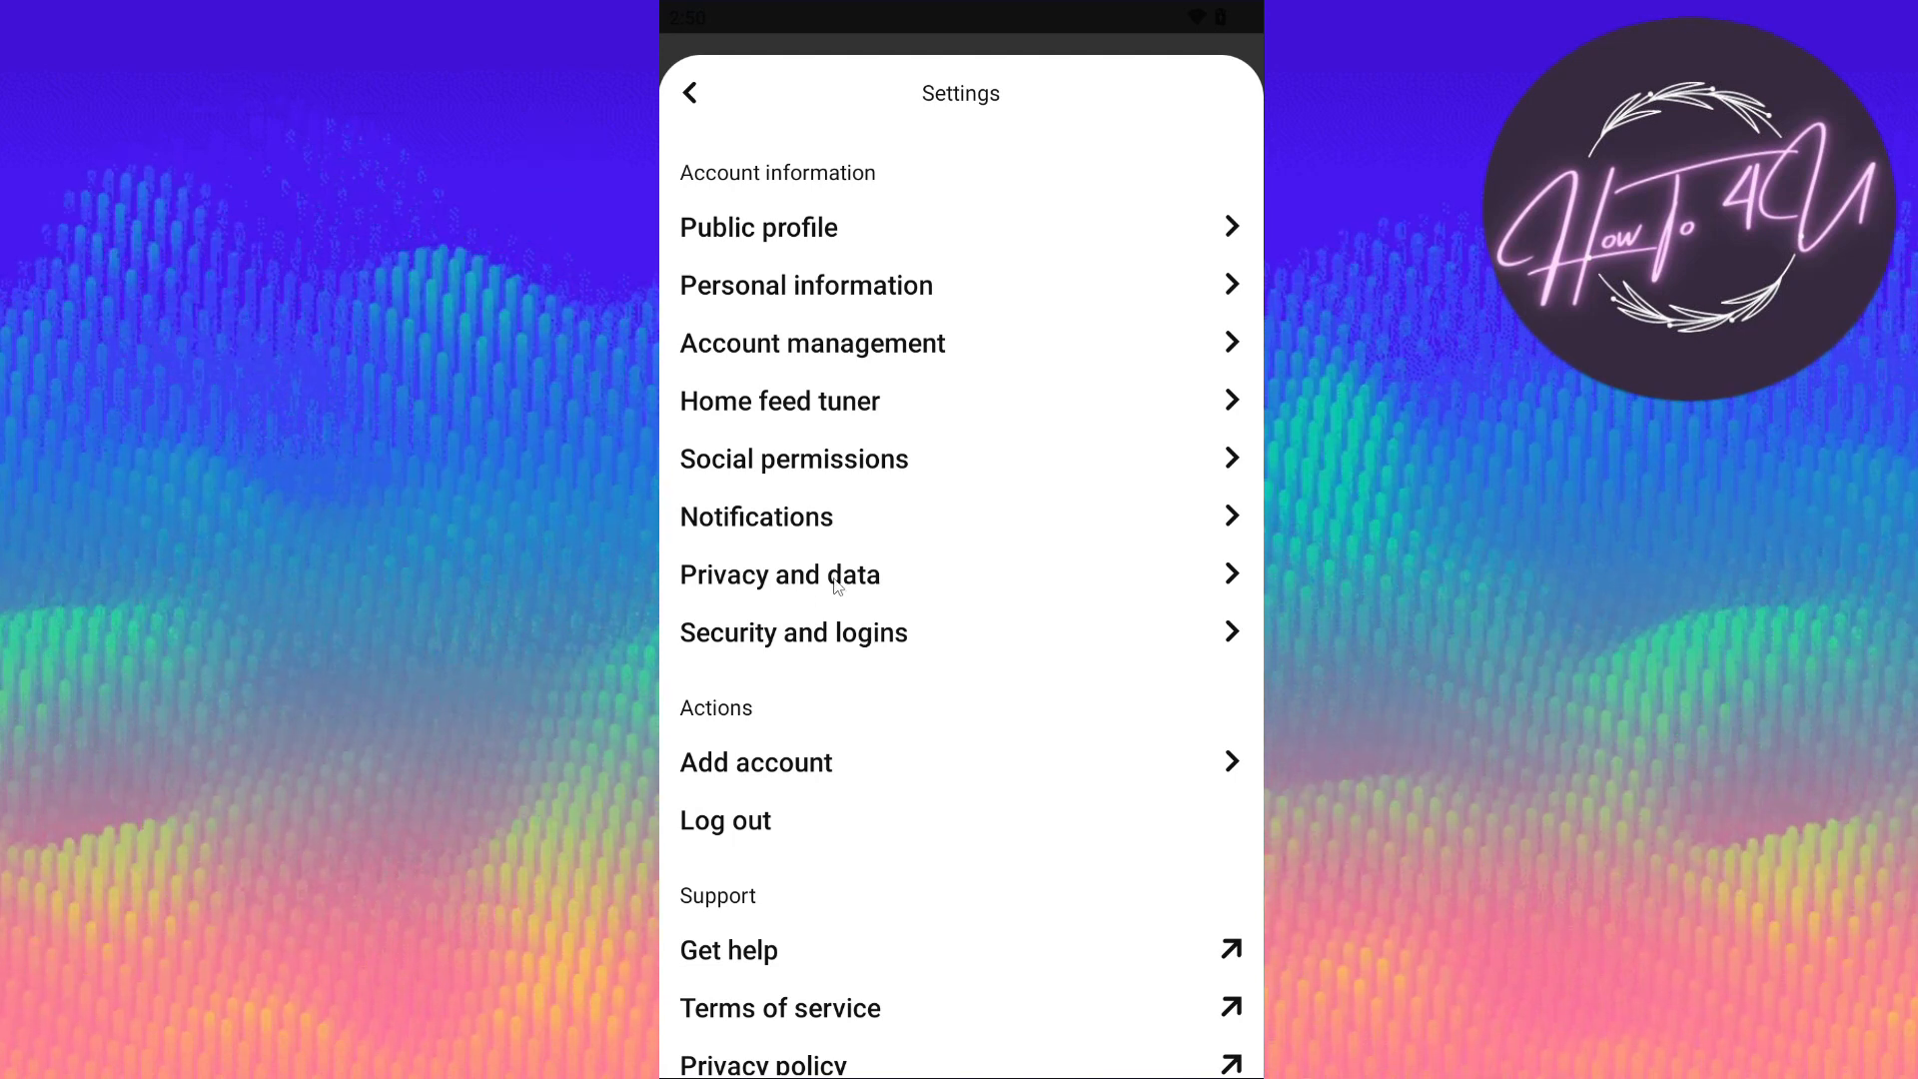
Use Clear app cache at the bottom of Privacy and data settings.
{"action": "left_click", "coordinate": [779, 574]}
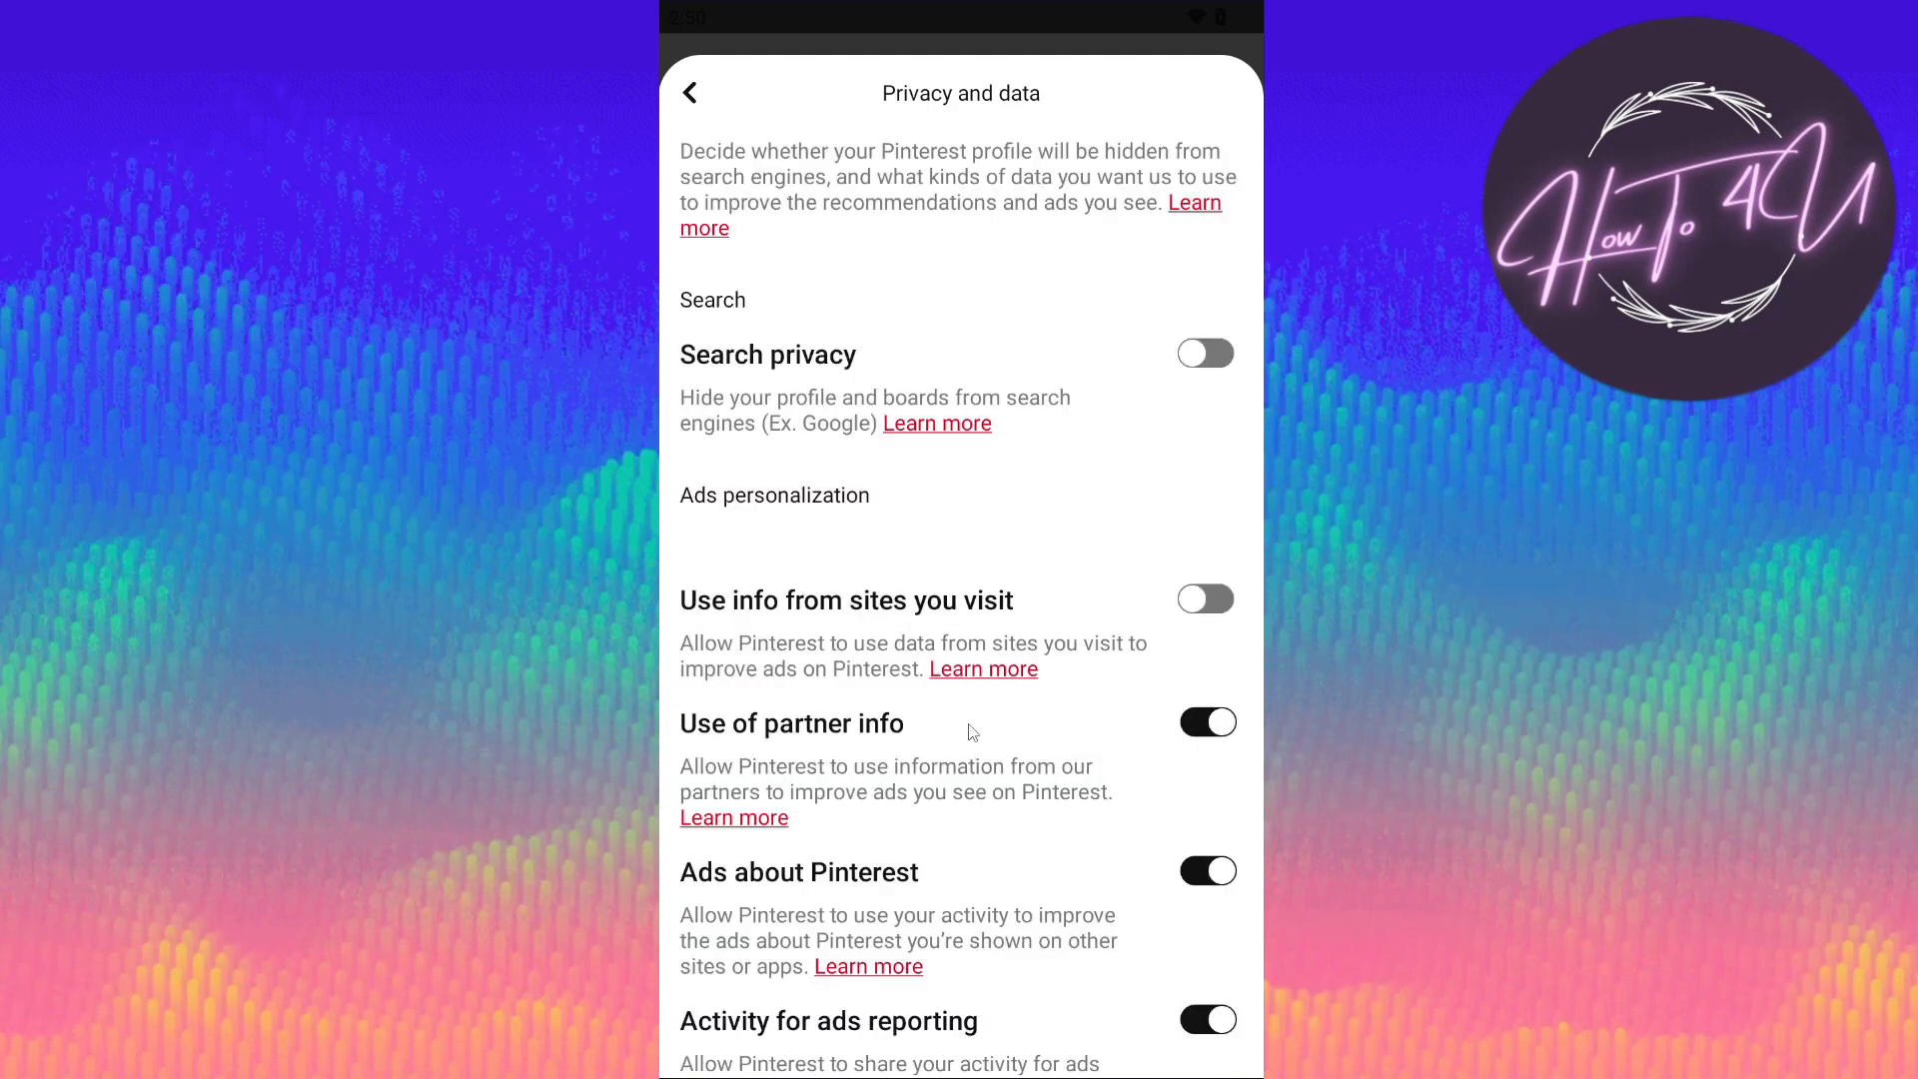
{"action": "scroll", "scroll_direction": "down", "scroll_amount": 3}
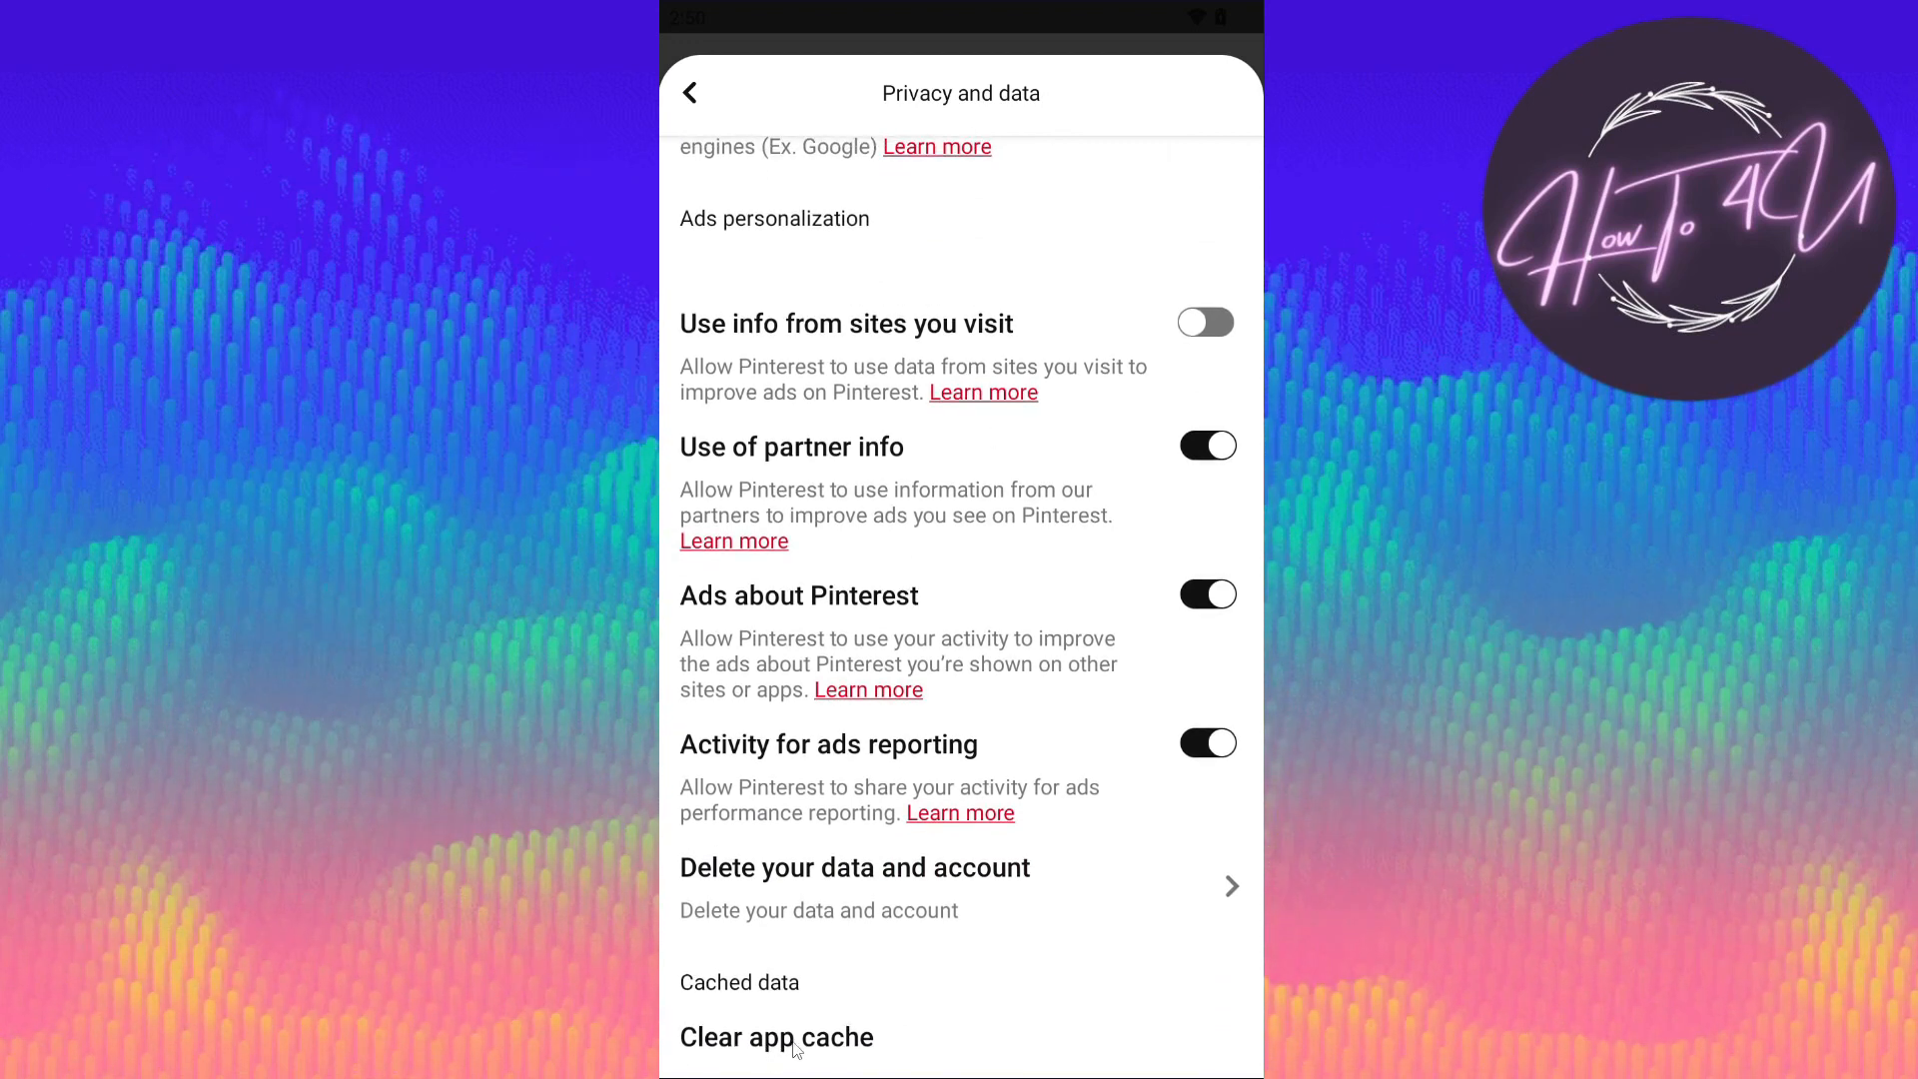
{"action": "left_click", "coordinate": [775, 1035]}
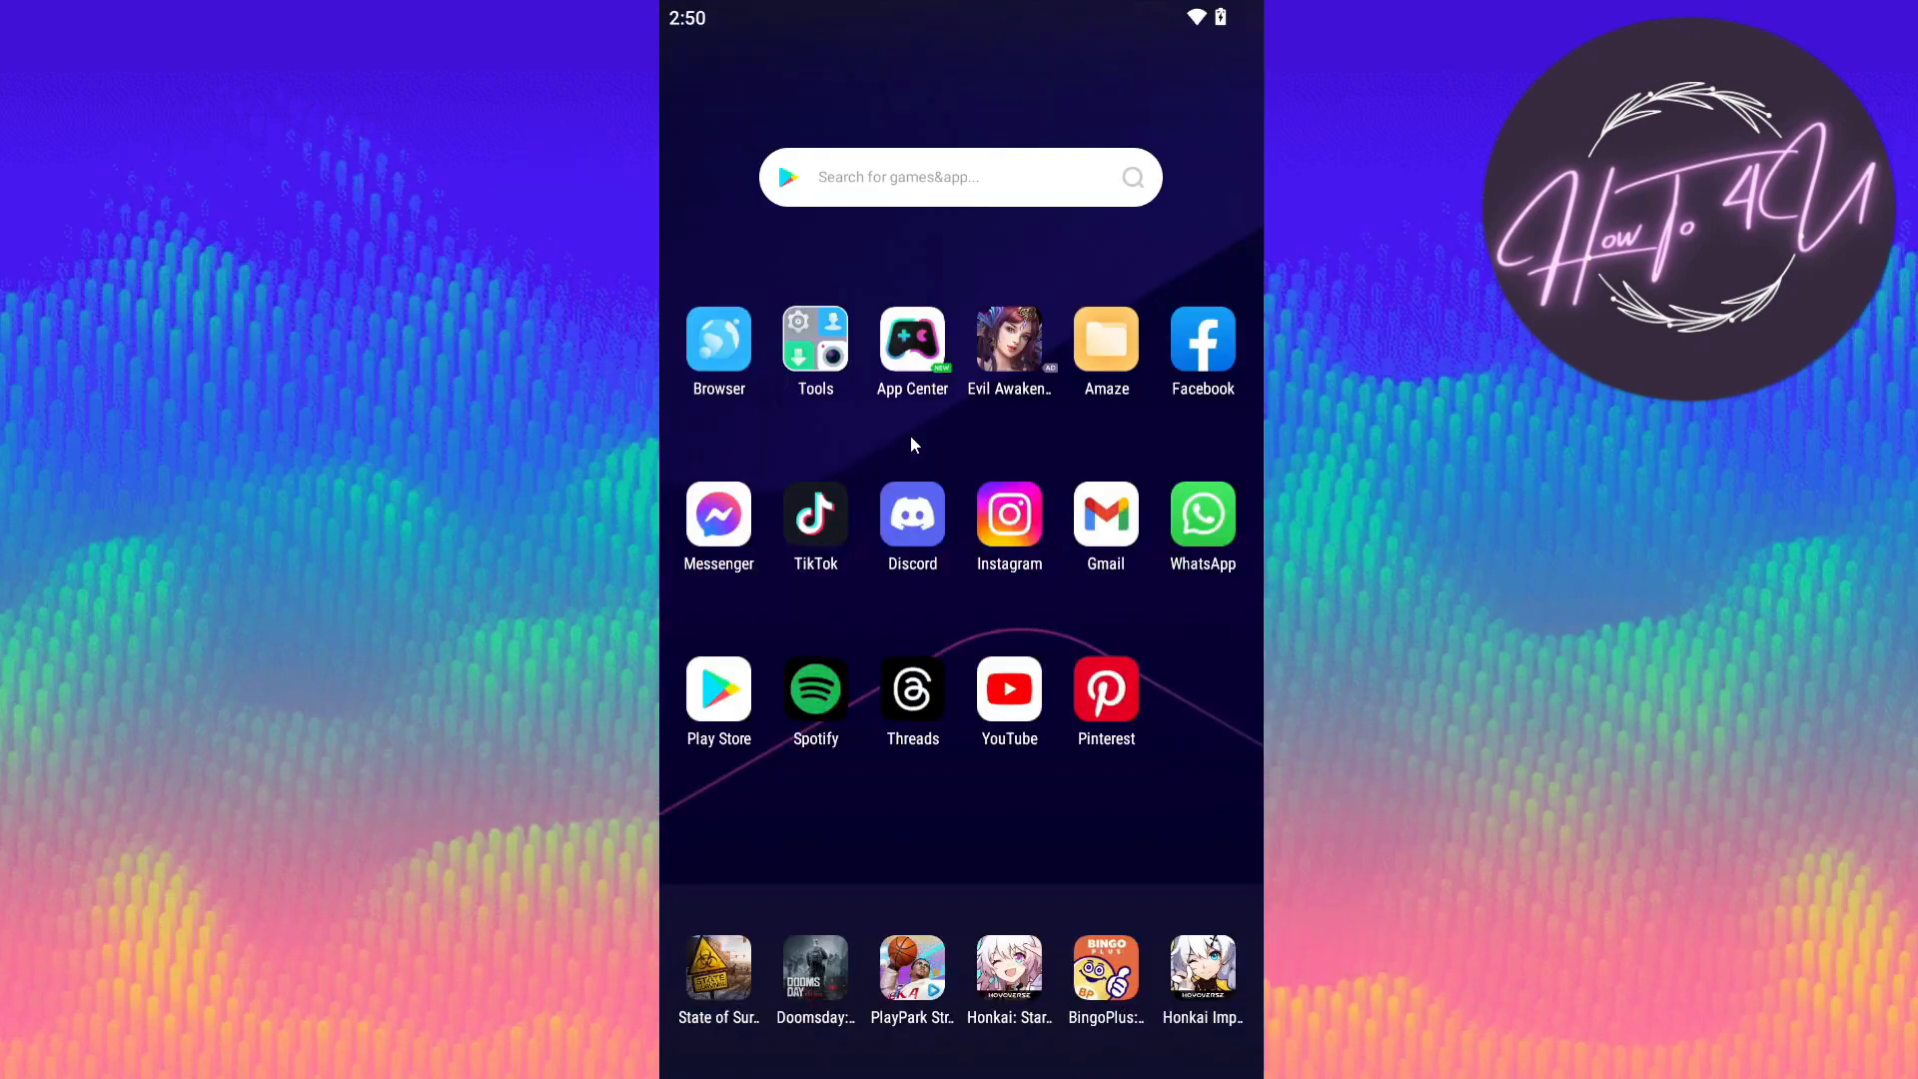
{"action": "mouse_move", "coordinate": [966, 821]}
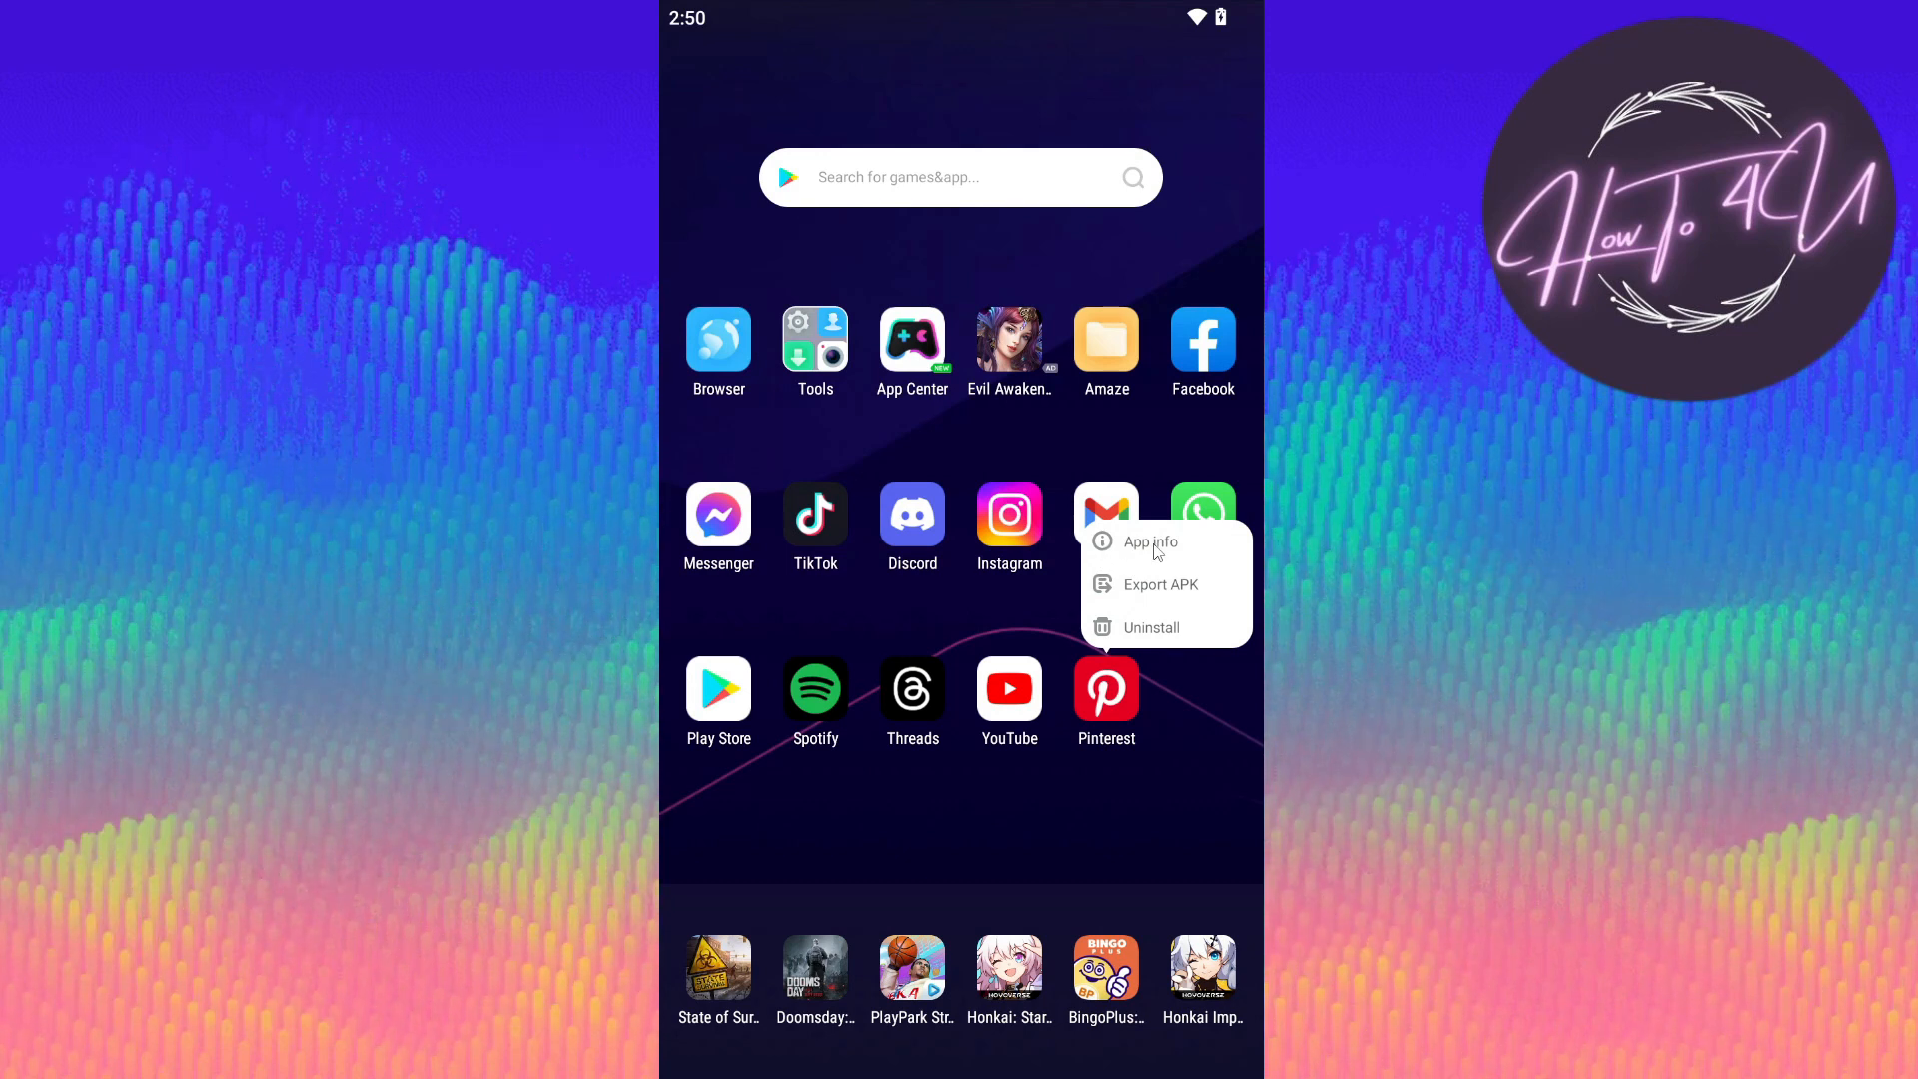
Open Pinterest's App info page via the home-screen long-press menu.
{"action": "left_click", "coordinate": [1147, 541]}
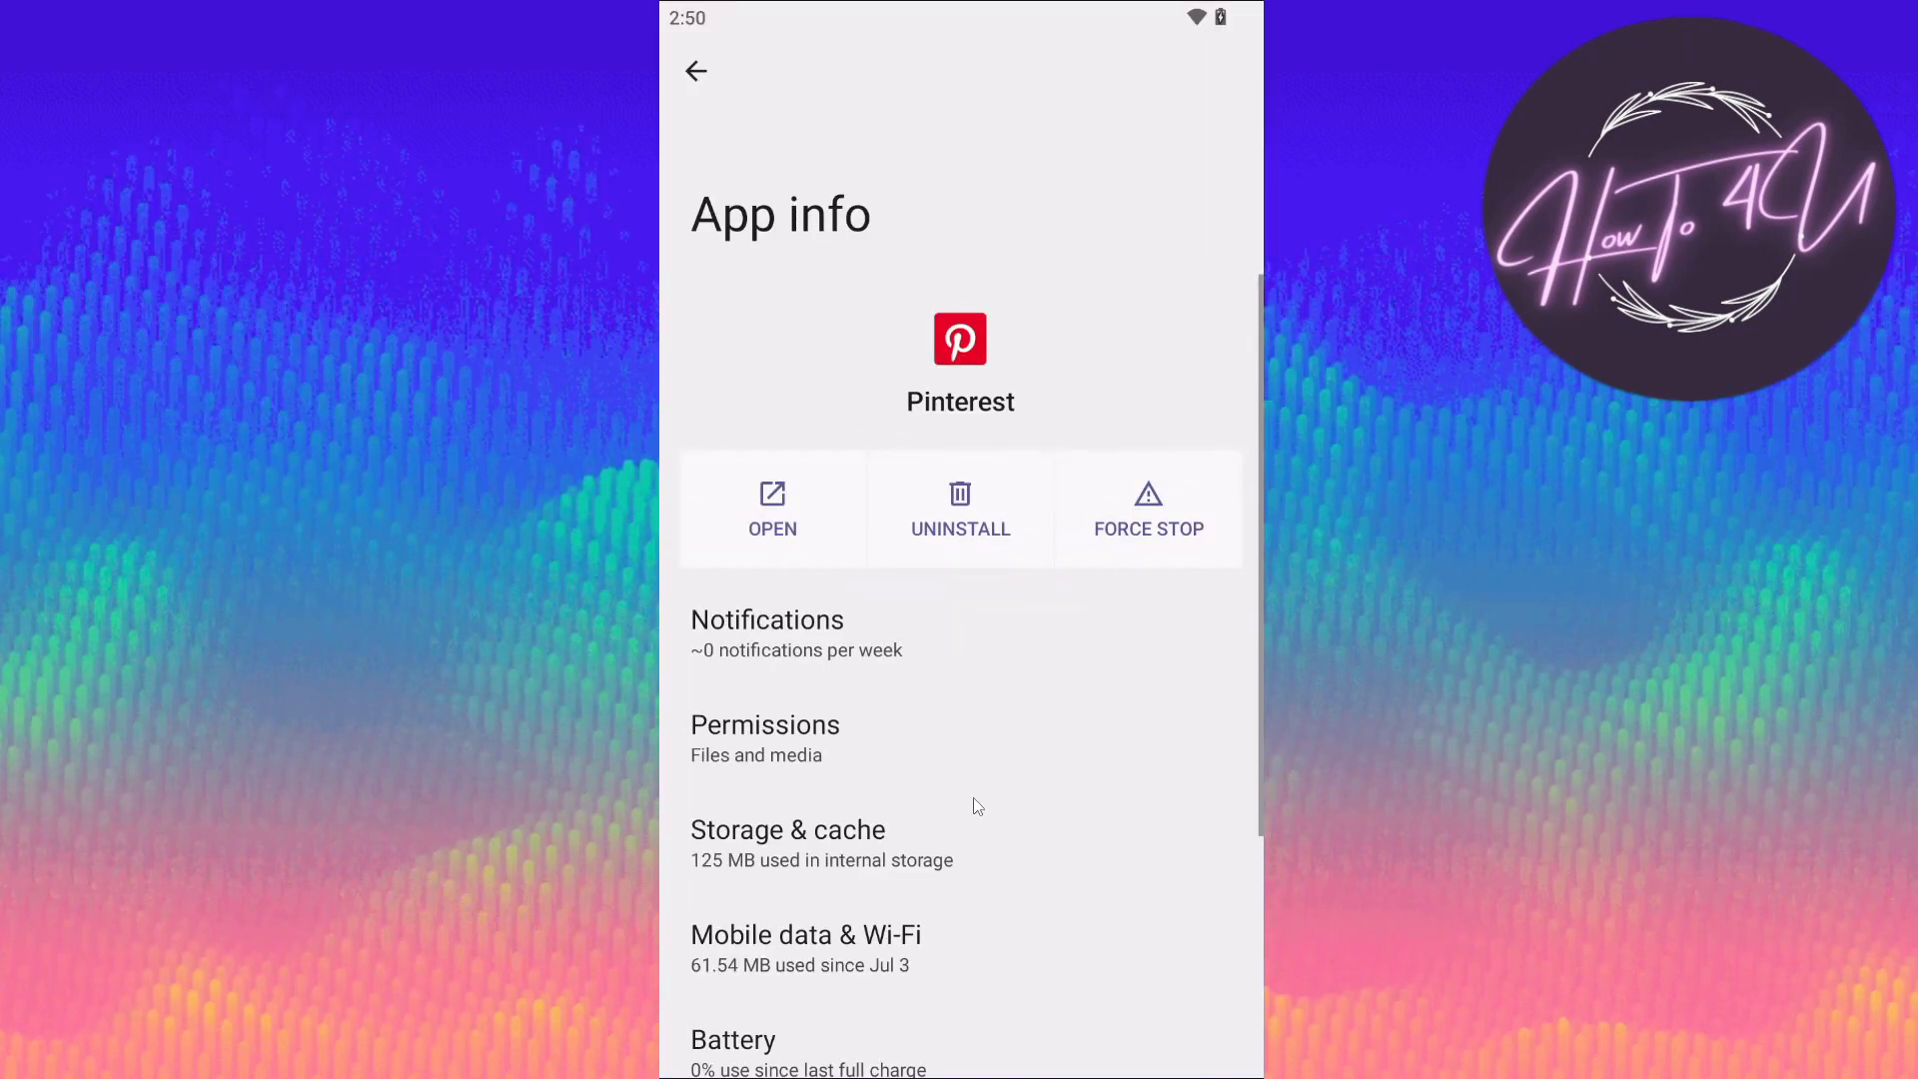
{"action": "scroll", "scroll_direction": "down", "scroll_amount": 3}
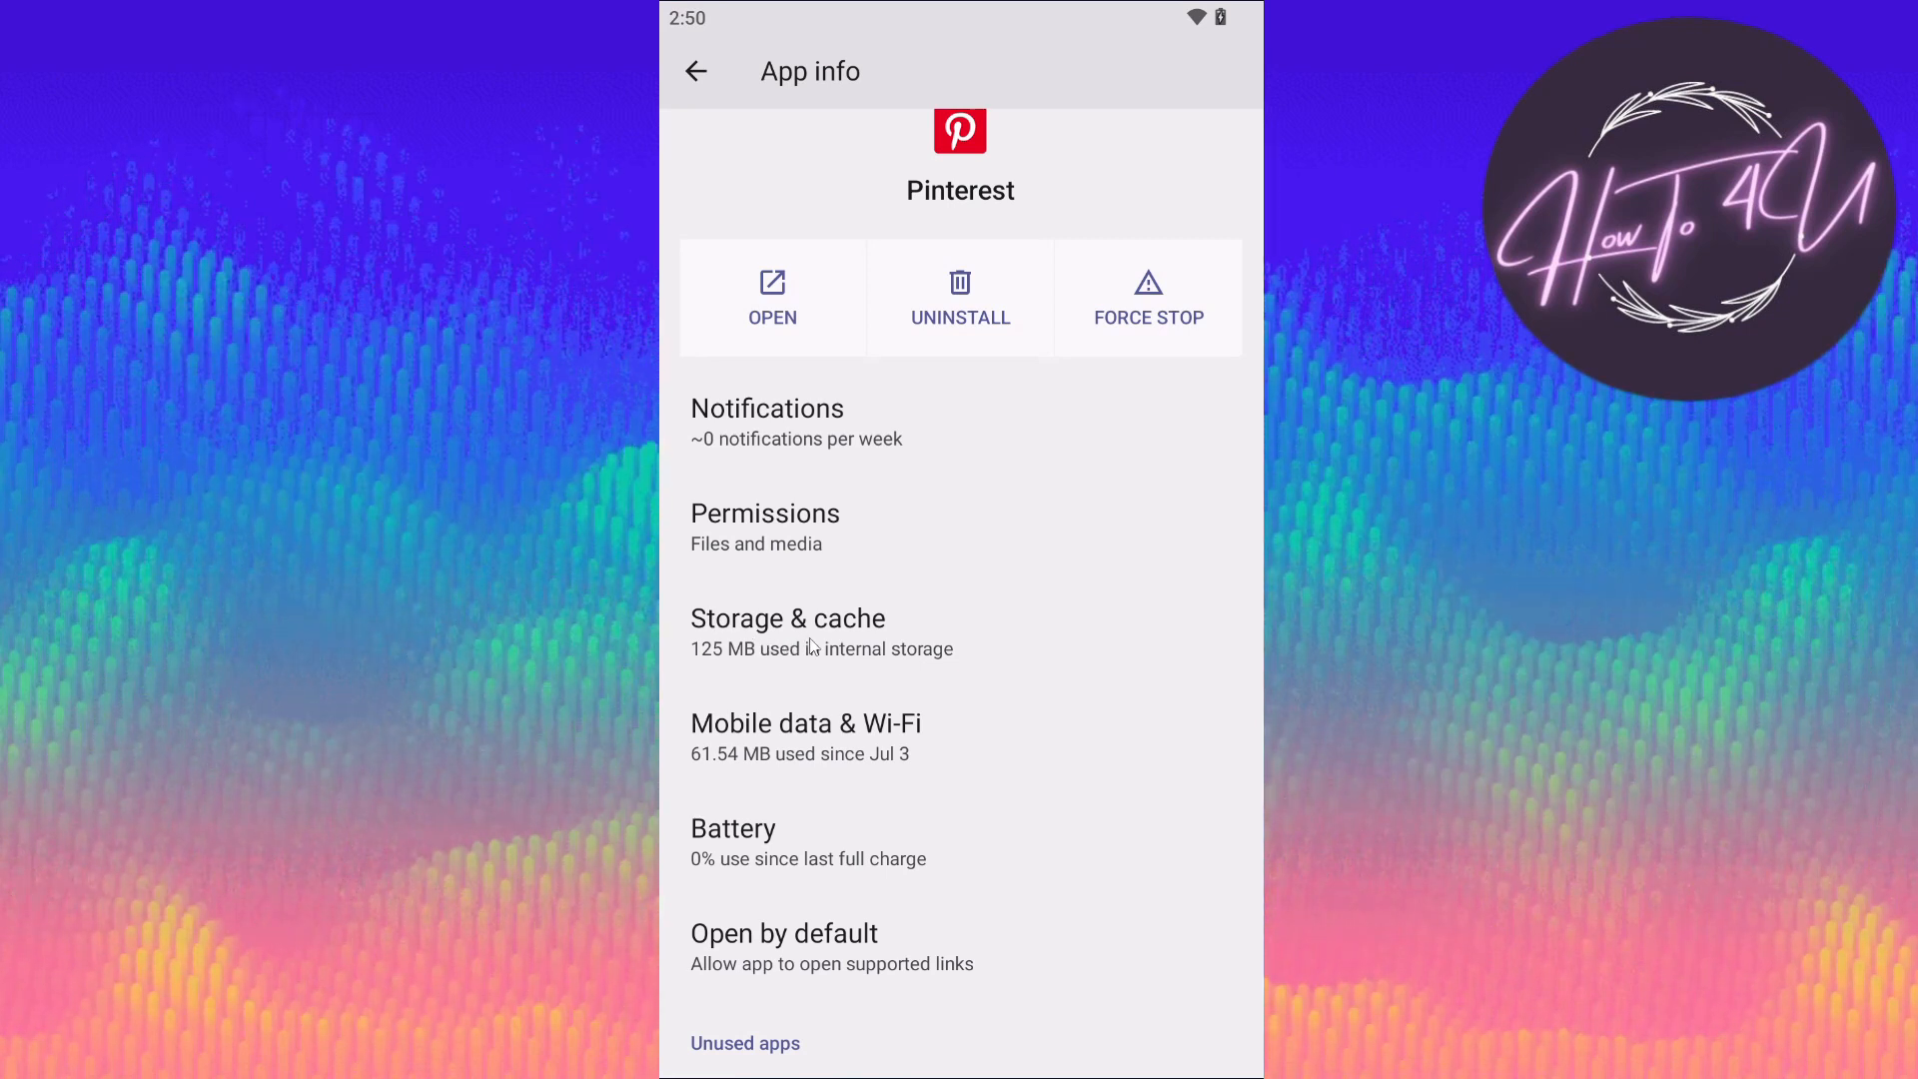
Clear Pinterest's cache under Storage & cache, leaving Cache 0 B.
{"action": "left_click", "coordinate": [788, 631]}
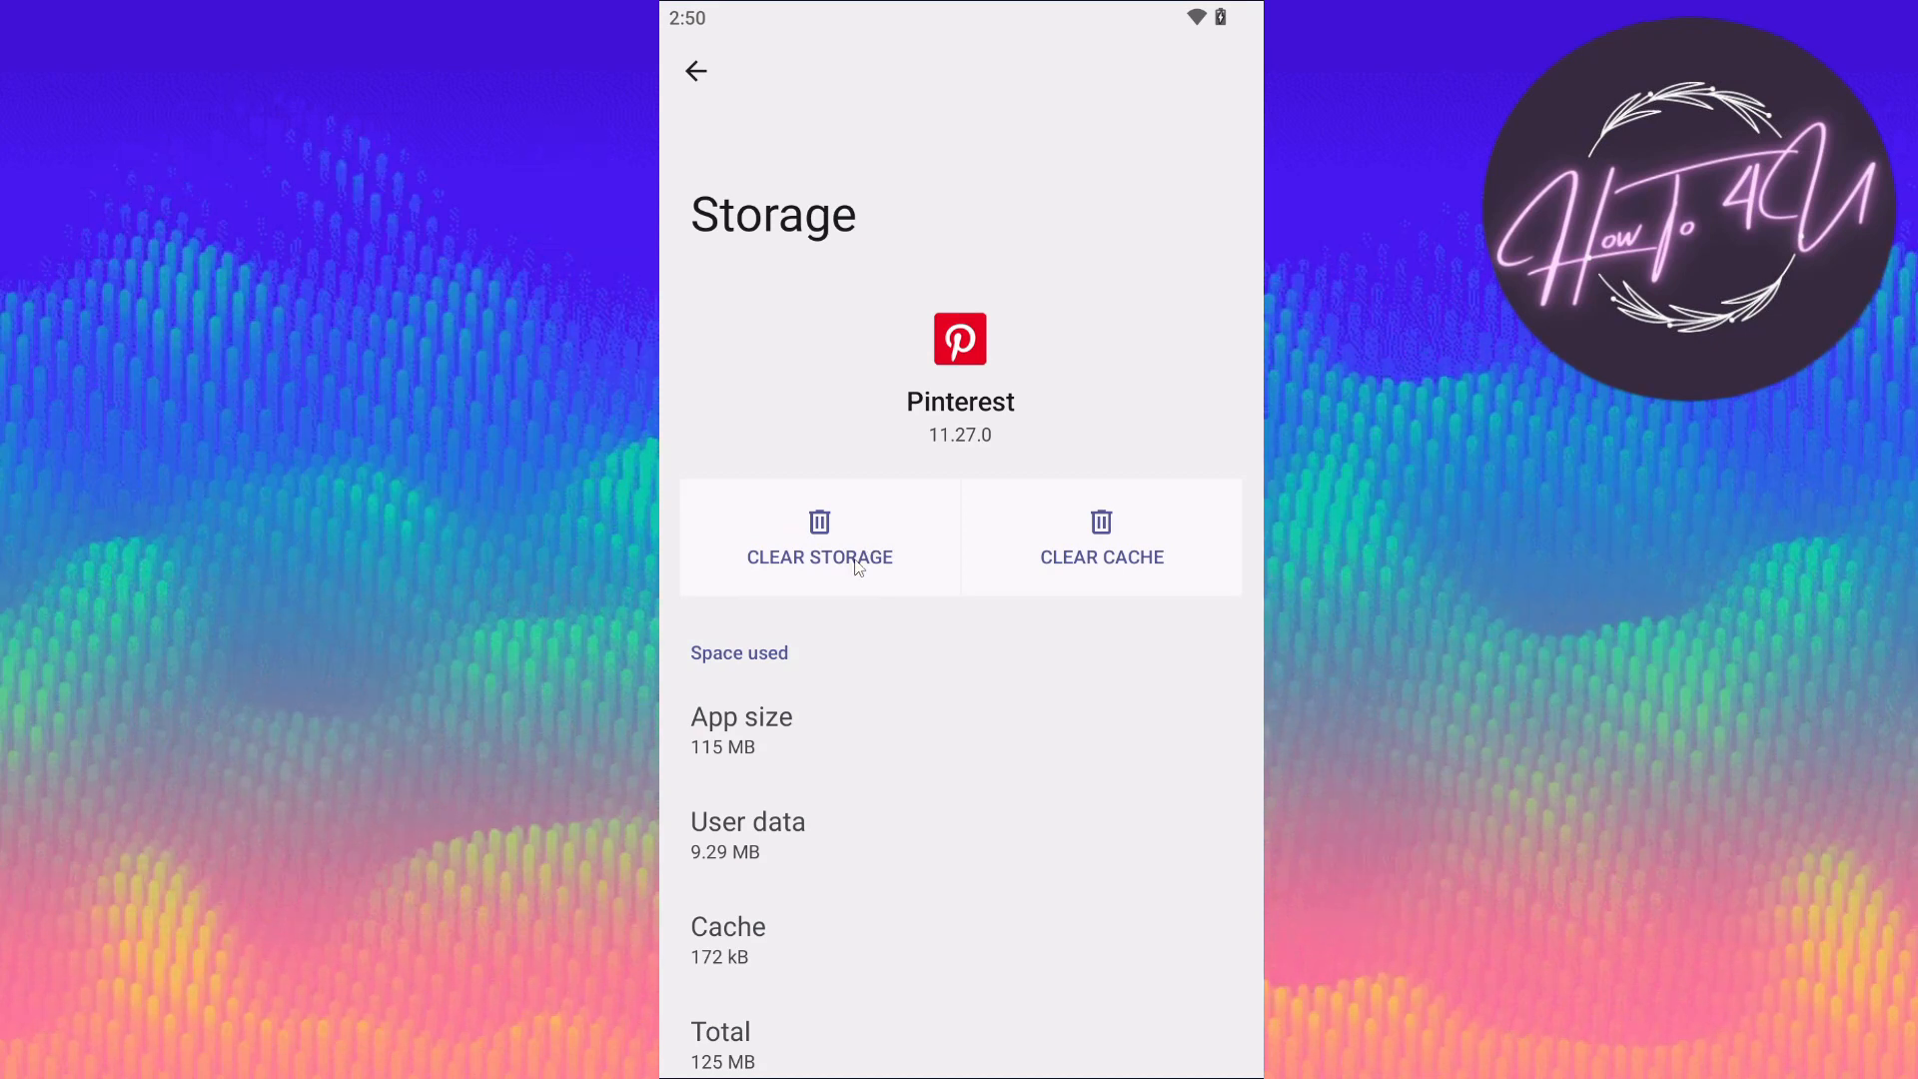
{"action": "mouse_move", "coordinate": [1121, 573]}
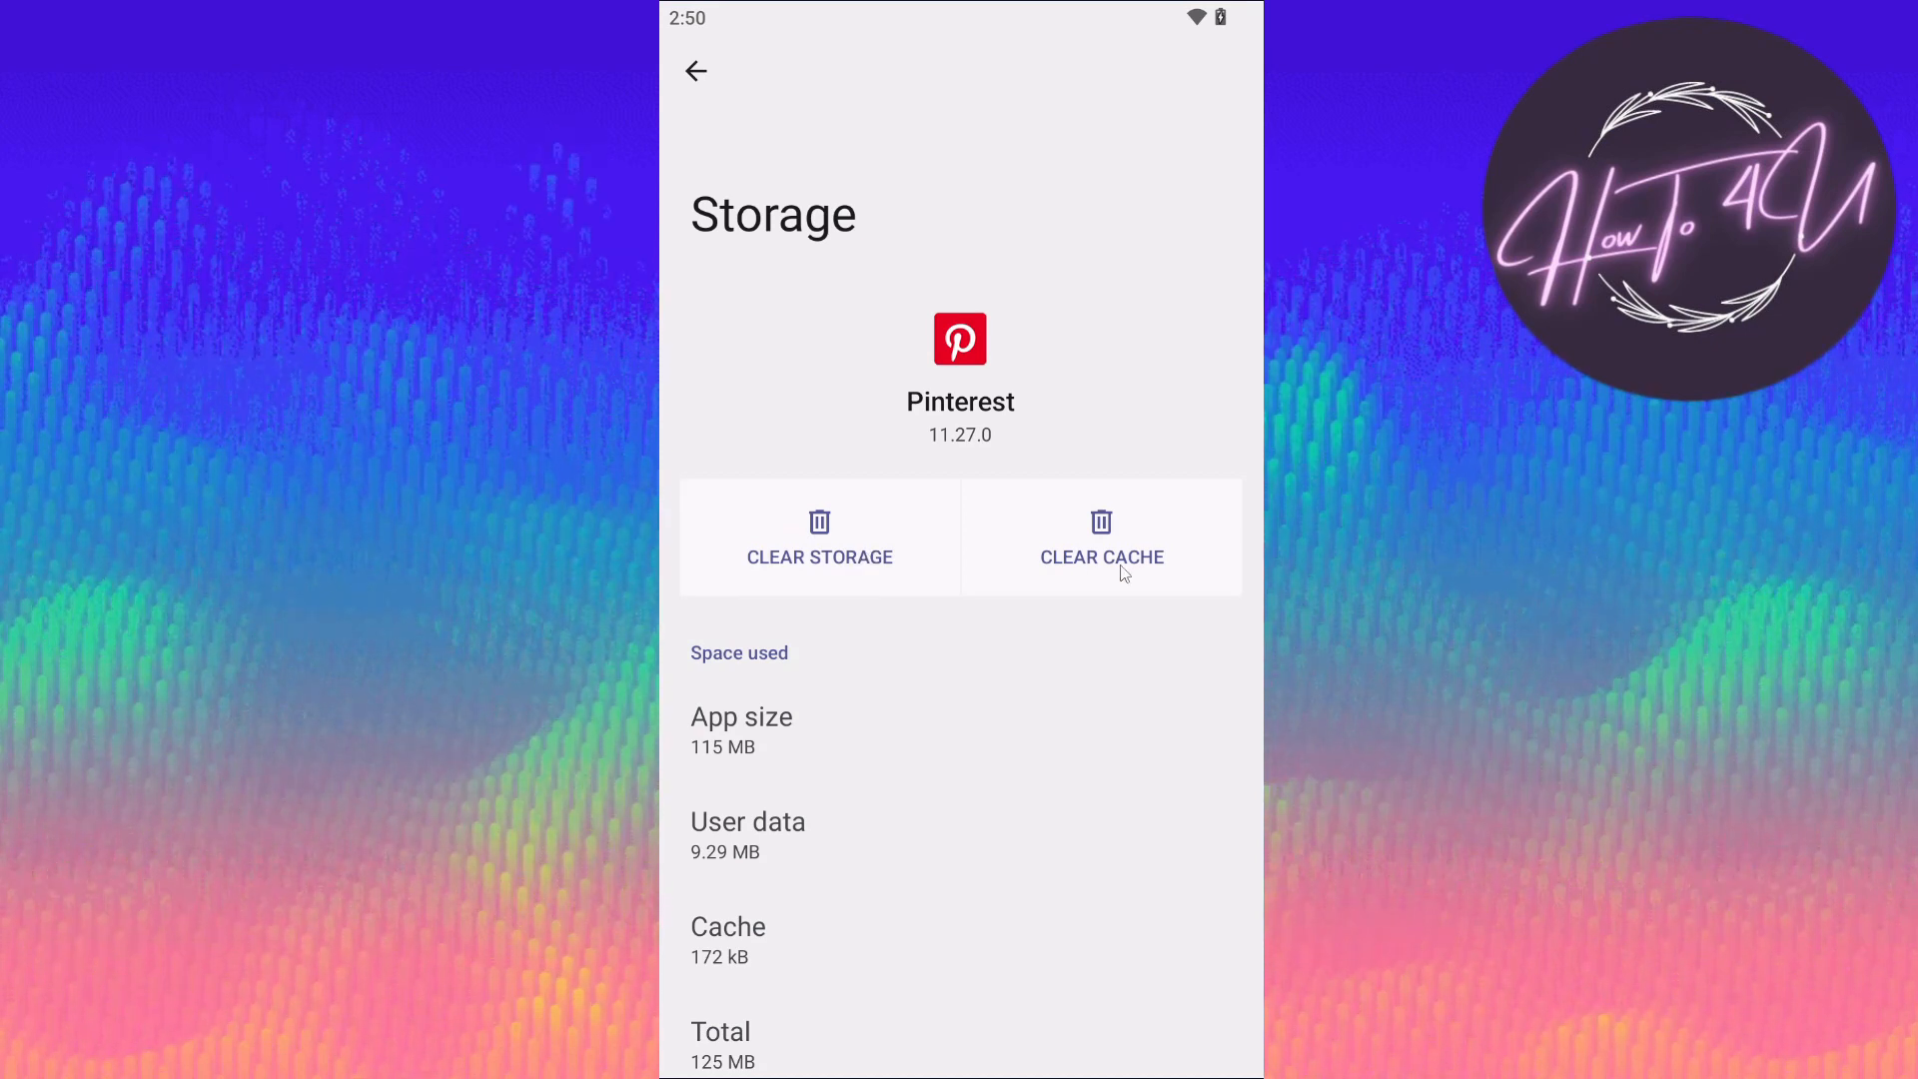
{"action": "left_click", "coordinate": [1100, 538]}
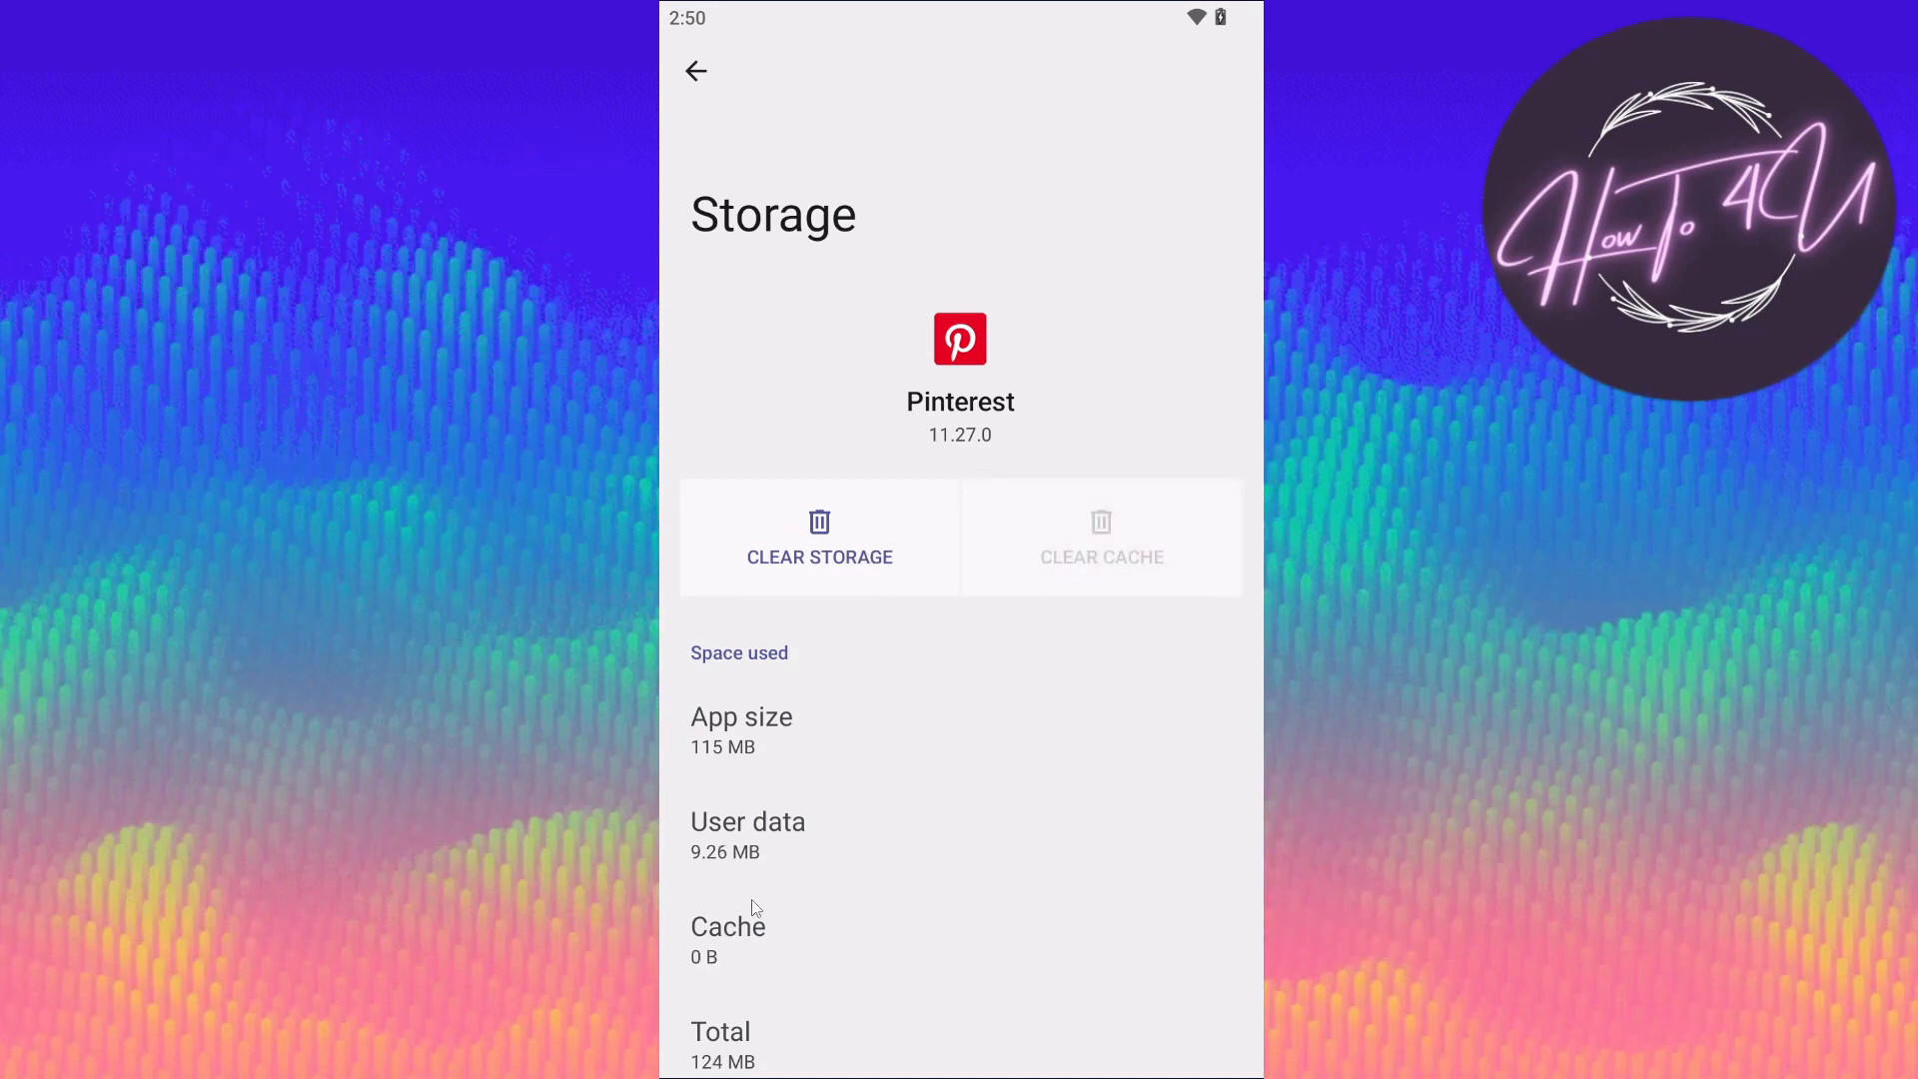
{"action": "mouse_move", "coordinate": [709, 954]}
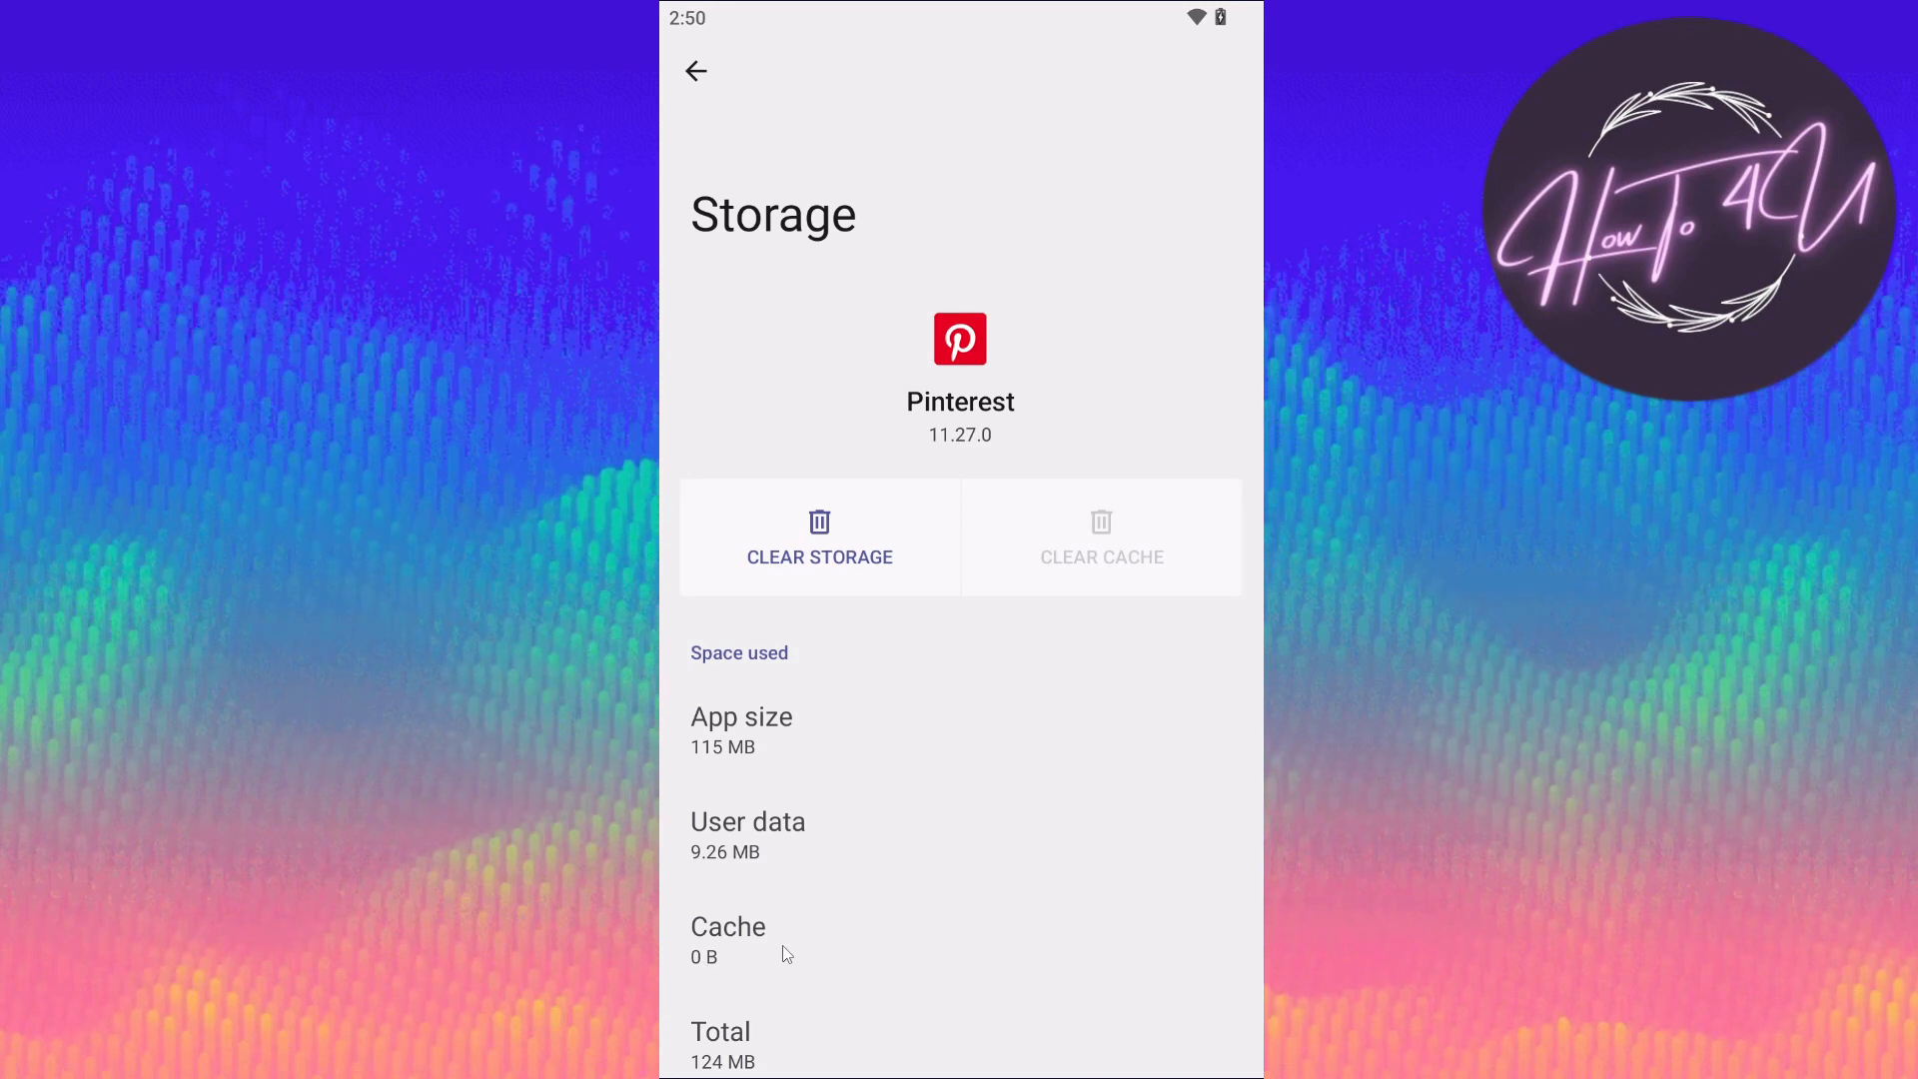
{"action": "mouse_move", "coordinate": [816, 936]}
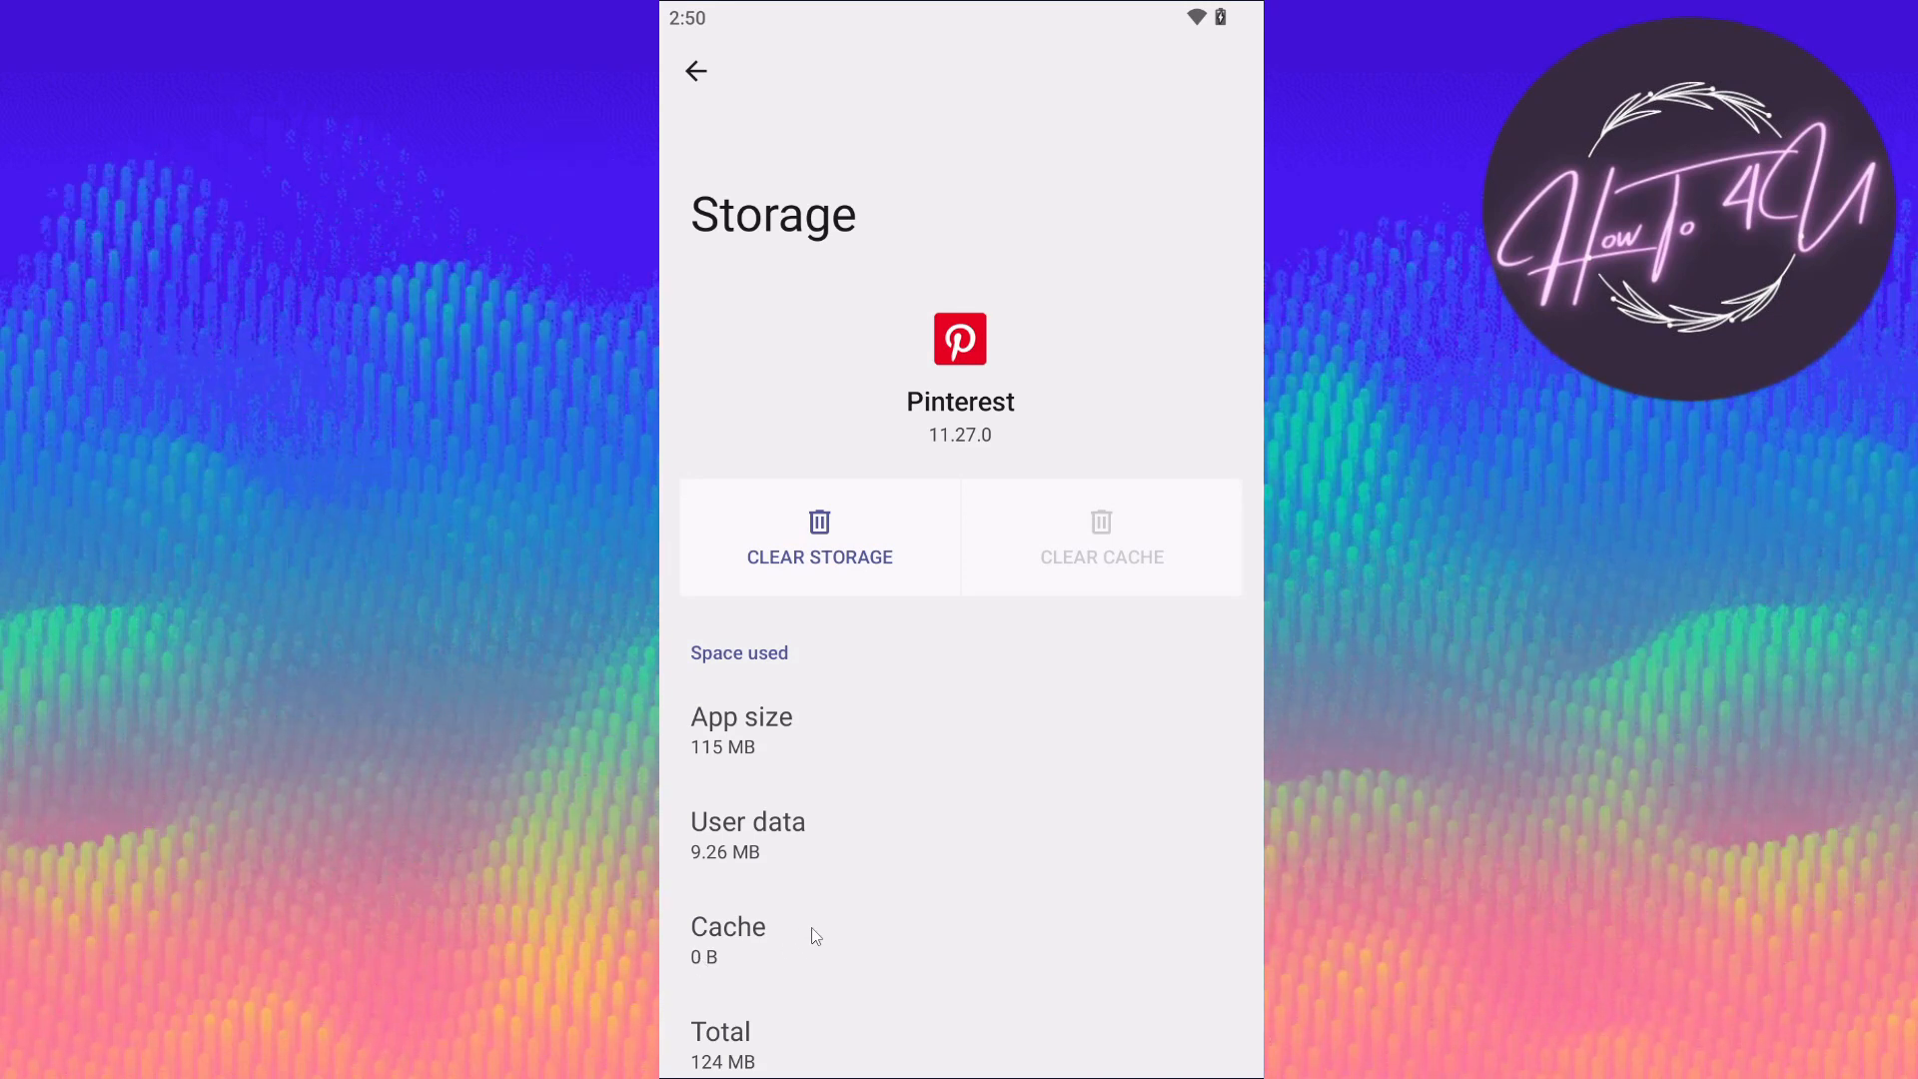